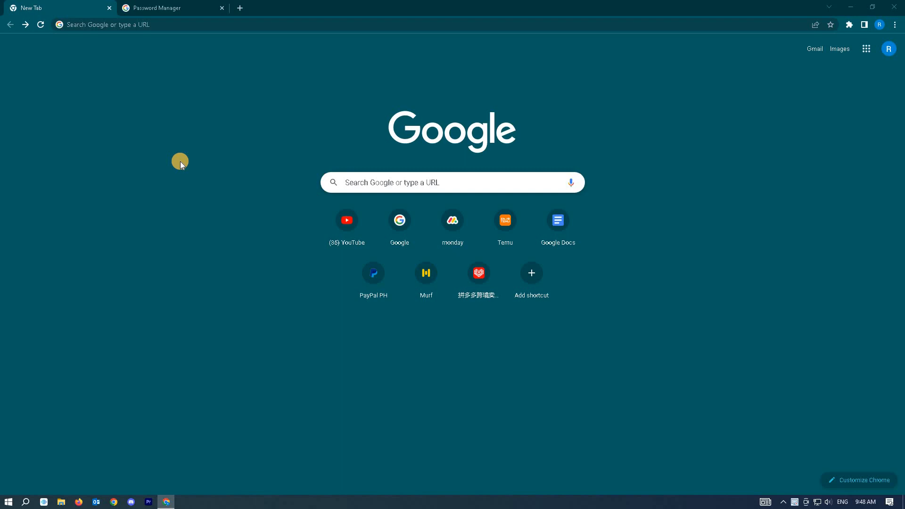
mouse_move(748, 71)
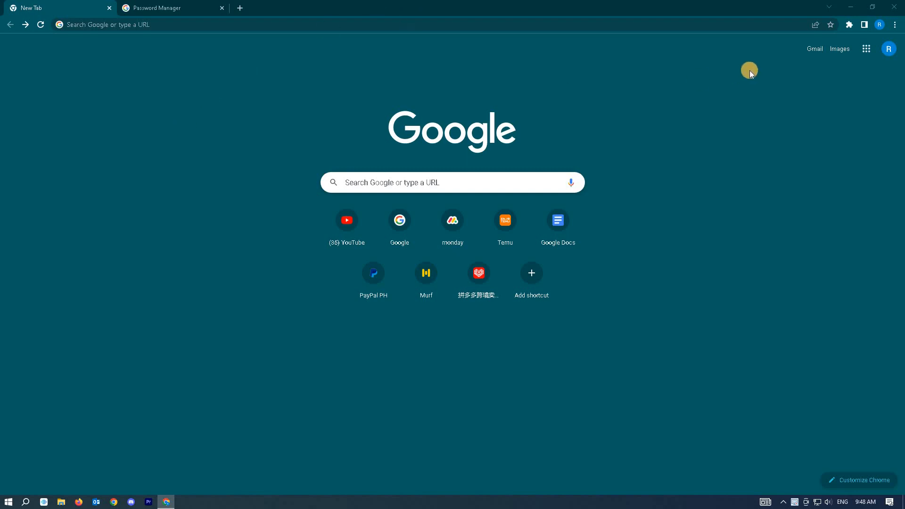
mouse_move(894, 29)
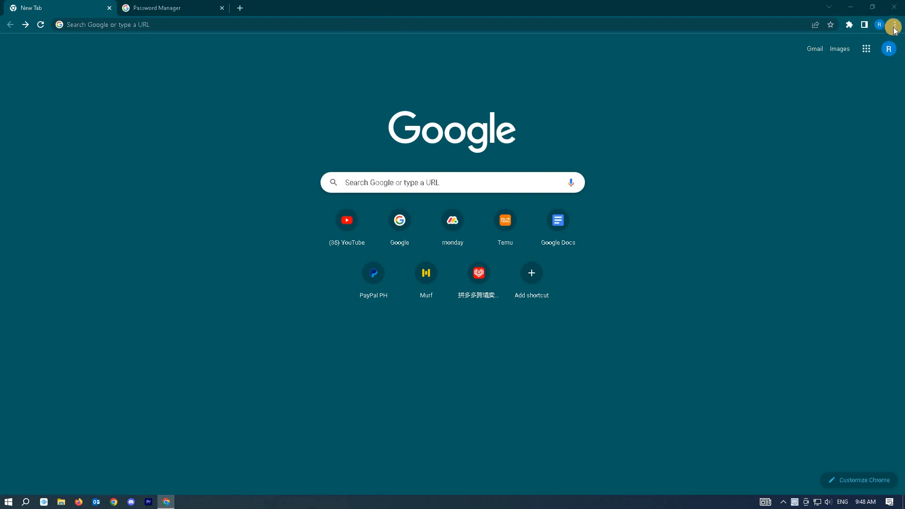
mouse_move(891, 25)
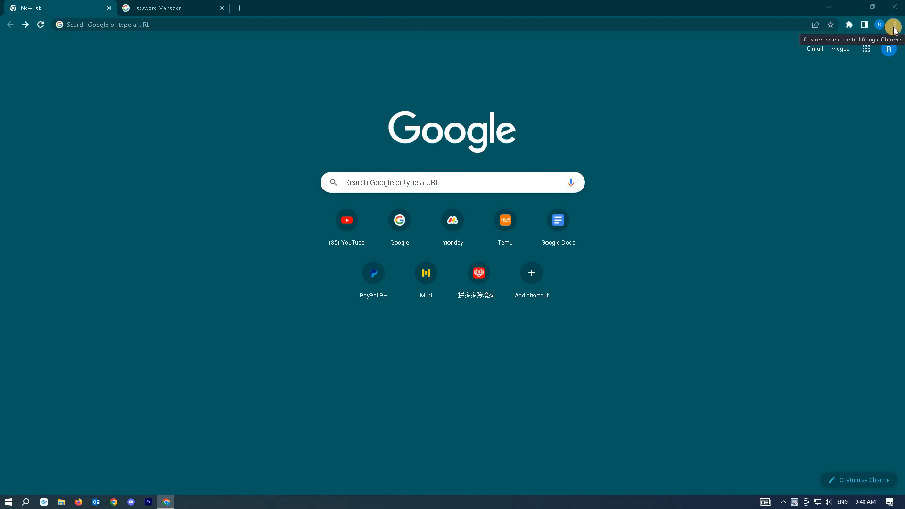
Reach the Autofill section of Chrome Settings via the three-dot menu
left_click(893, 25)
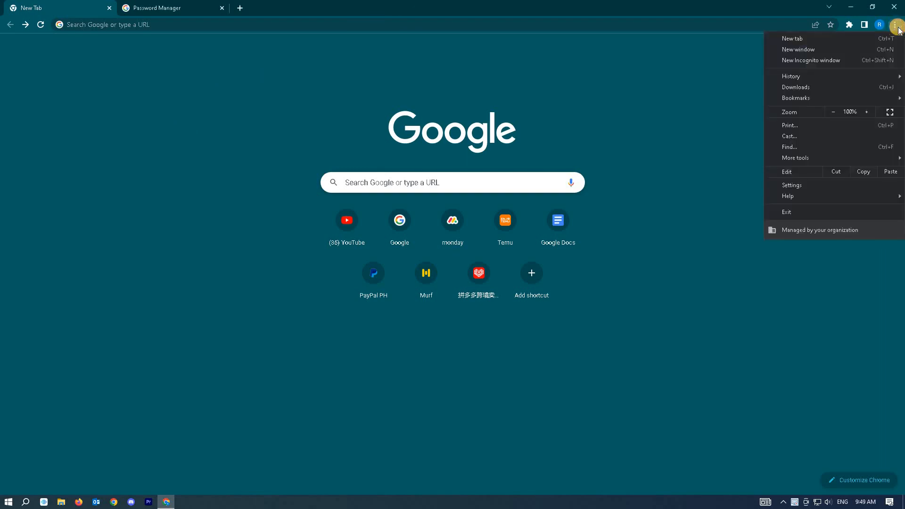
left_click(792, 185)
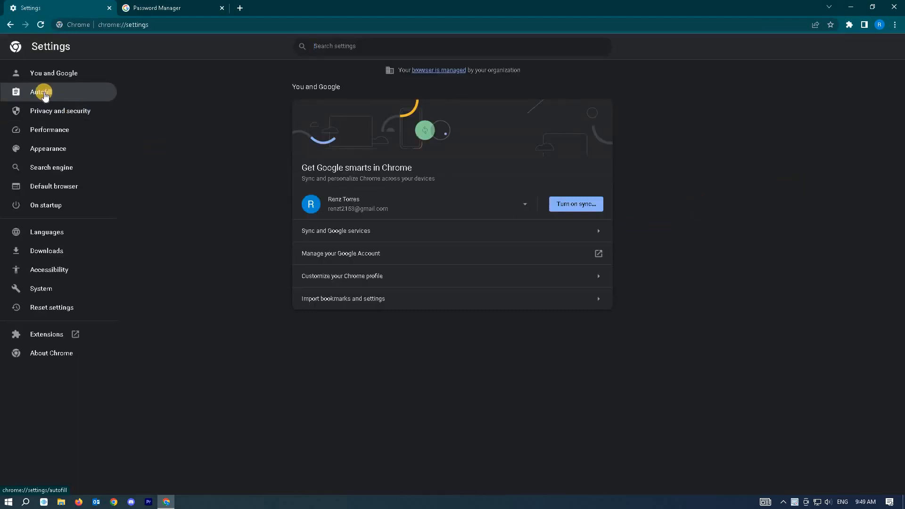
left_click(40, 92)
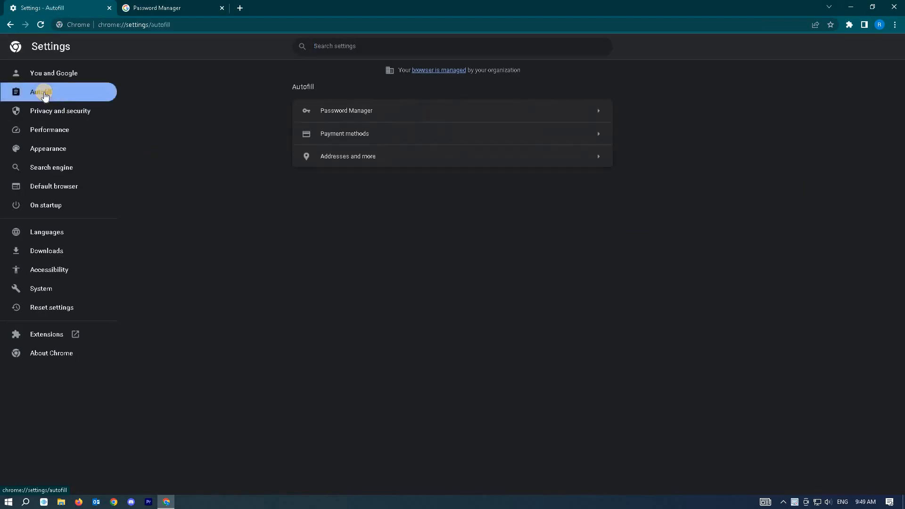
mouse_move(345, 150)
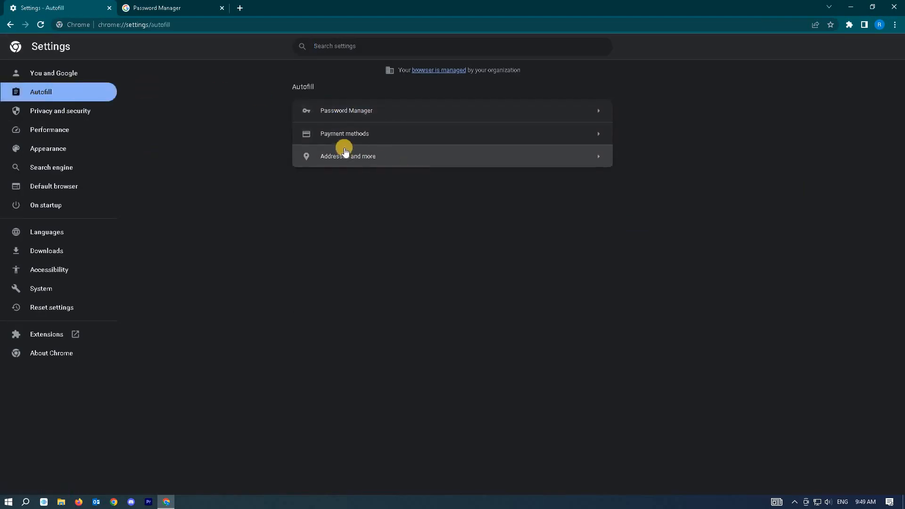
Enter Password Manager, listing the one saved ph.shein.com password
left_click(345, 110)
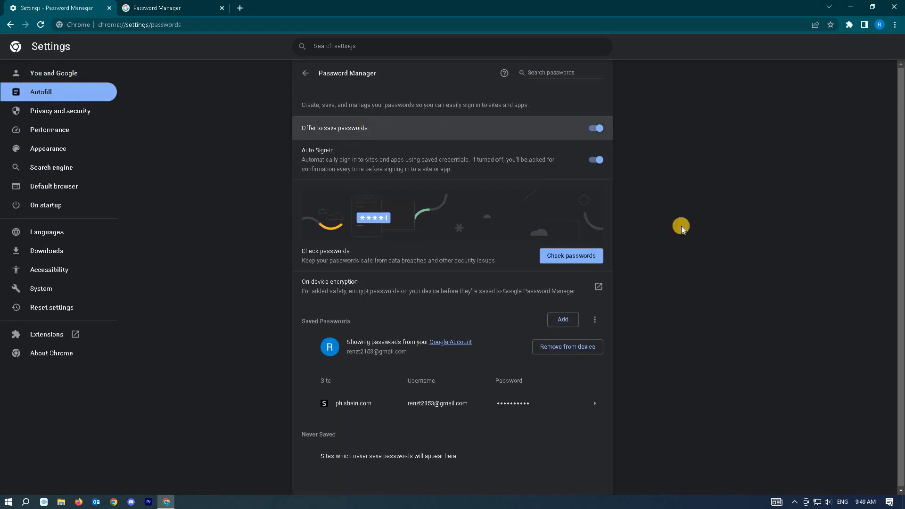
mouse_move(291, 320)
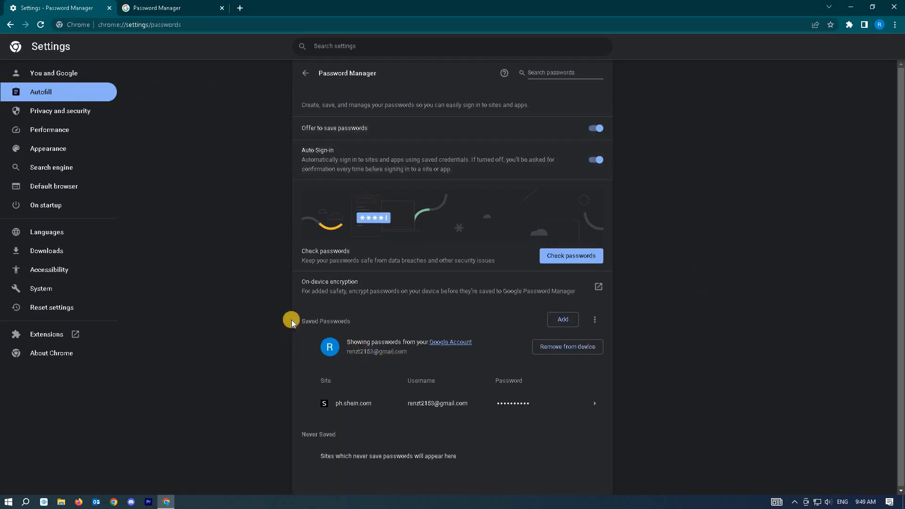
mouse_move(498, 253)
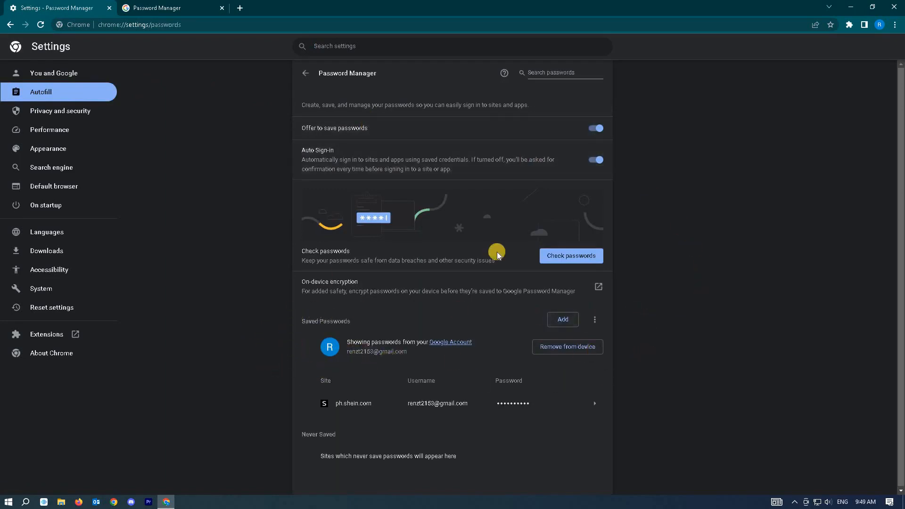
mouse_move(380, 413)
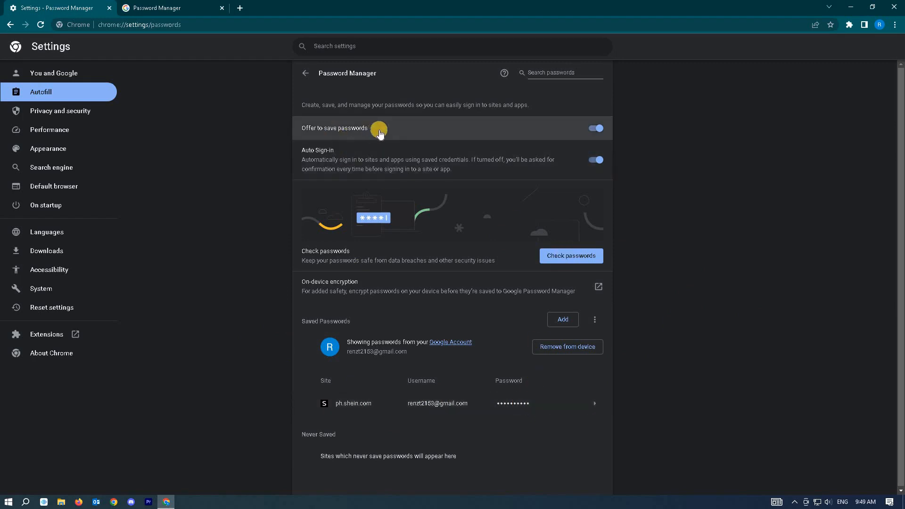
mouse_move(391, 133)
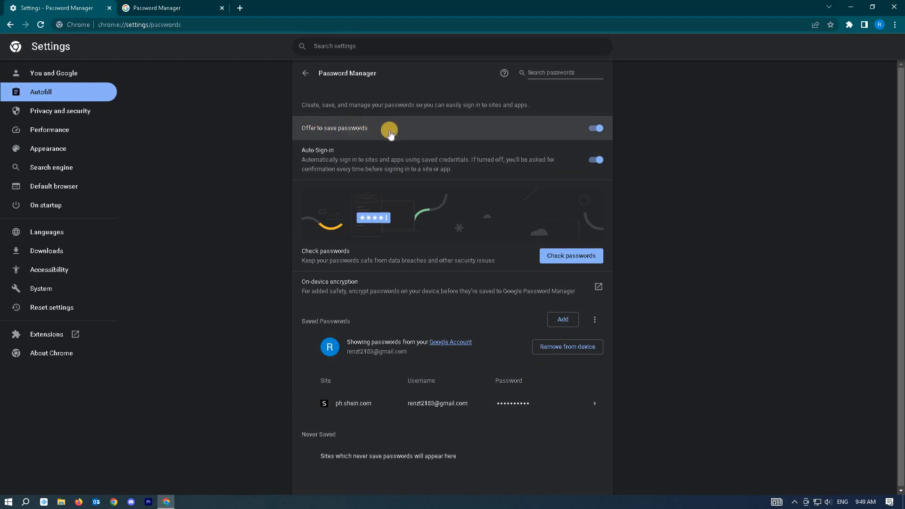
mouse_move(395, 132)
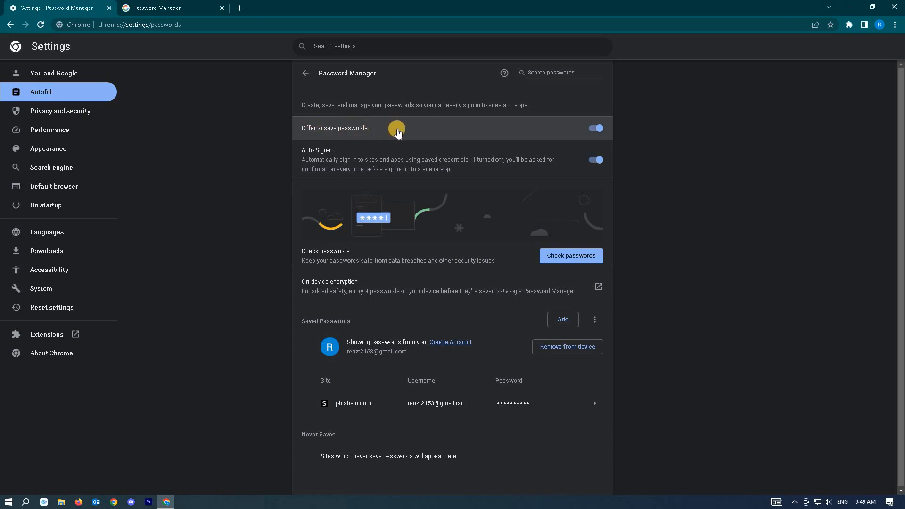
mouse_move(794, 36)
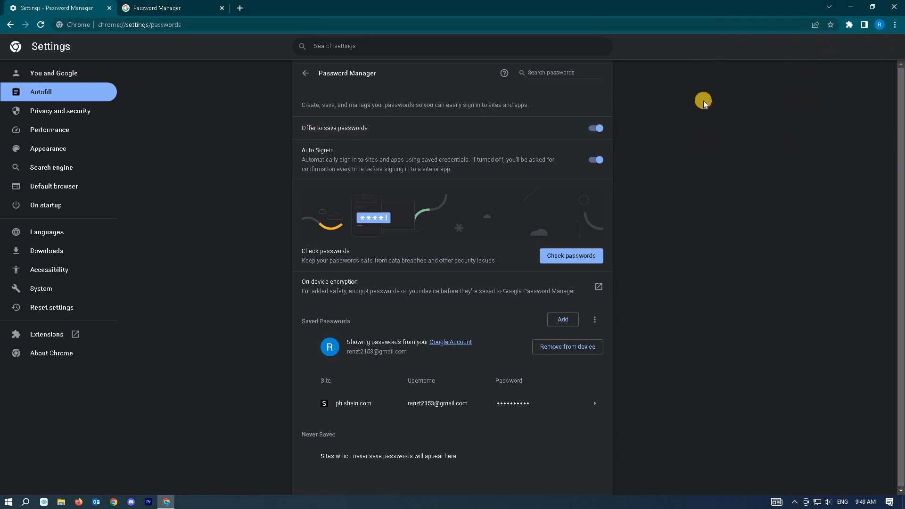
mouse_move(685, 151)
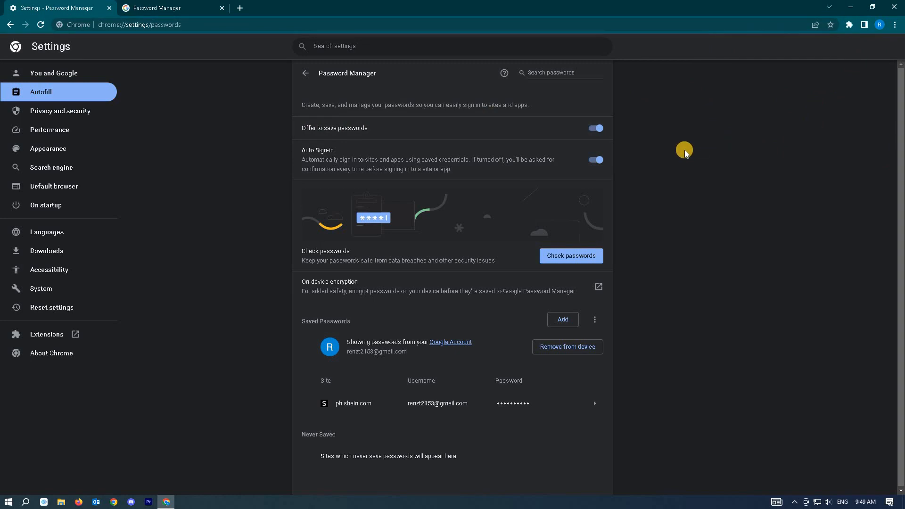
mouse_move(419, 172)
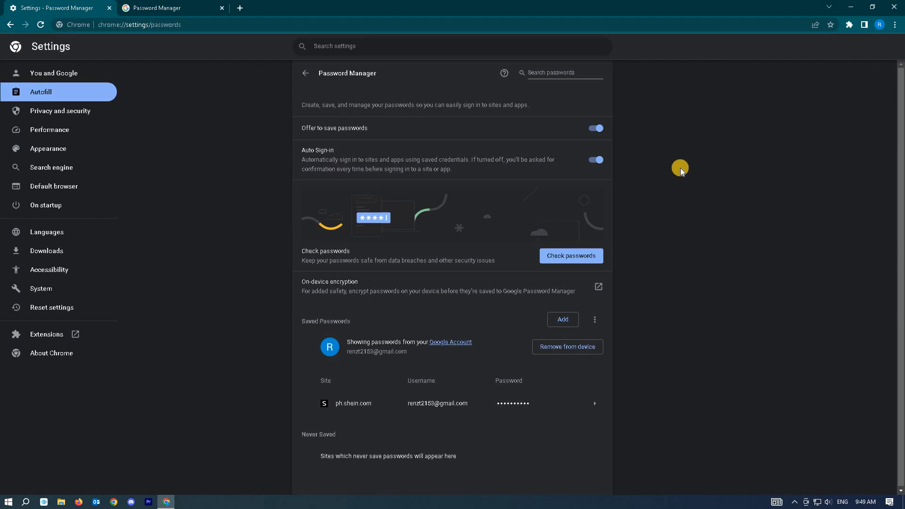
left_click(596, 159)
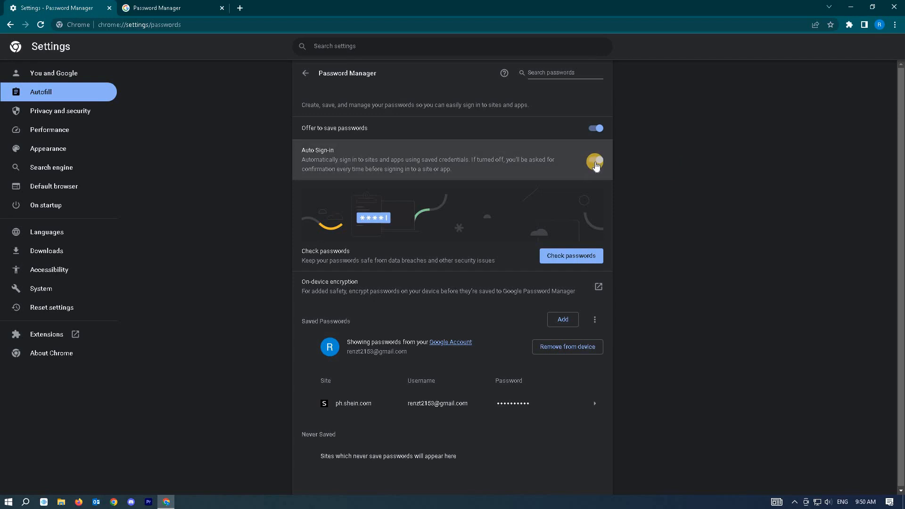
left_click(594, 162)
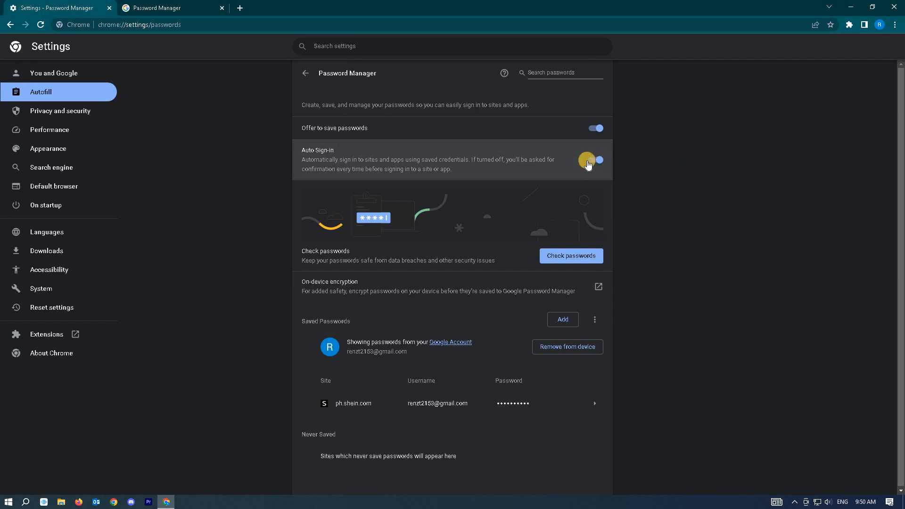
left_click(597, 160)
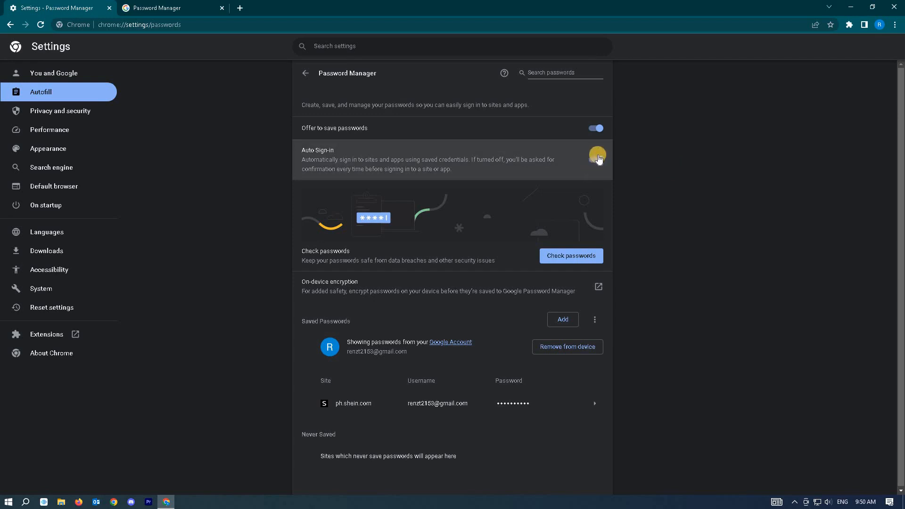
left_click(598, 158)
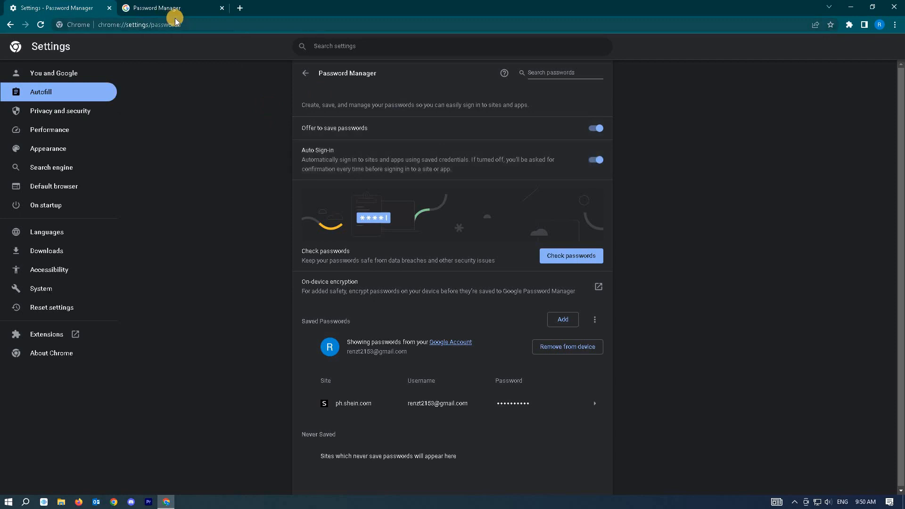
mouse_move(171, 7)
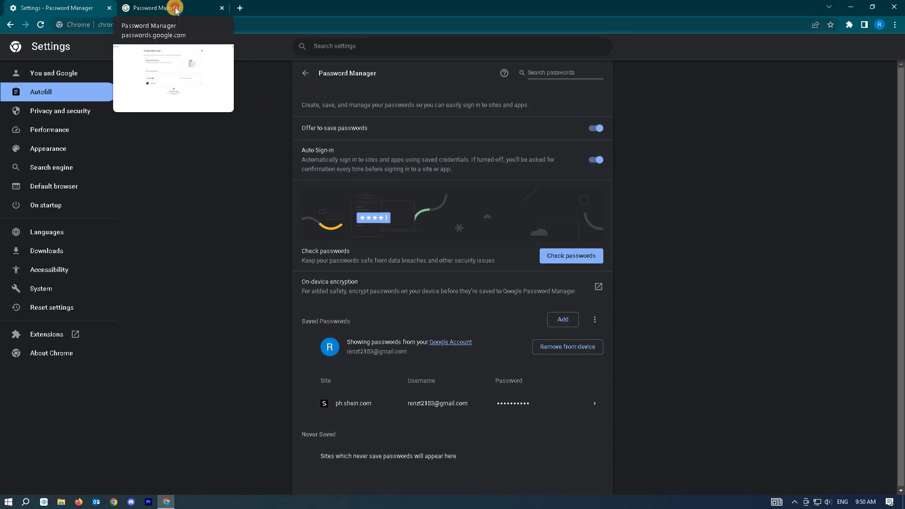
Settle on the Google Password Manager tab listing the single saved site shein.com
left_click(170, 8)
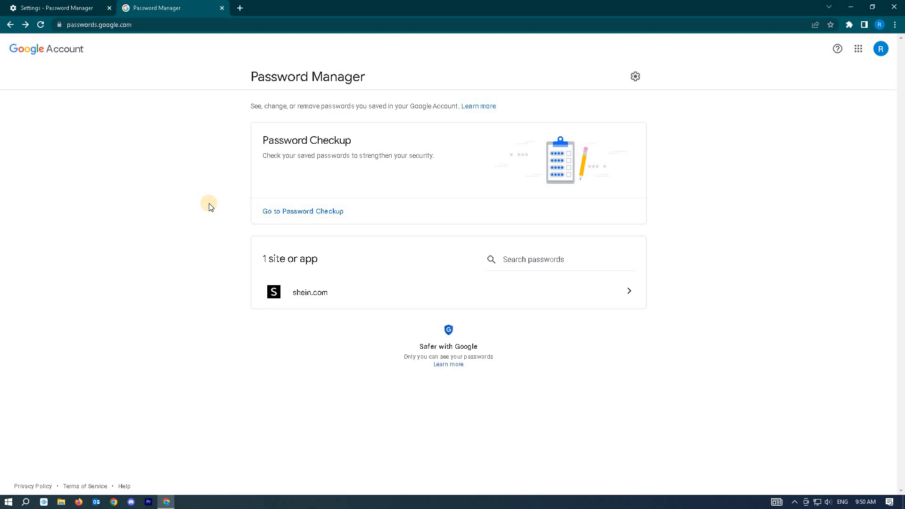
left_click(56, 8)
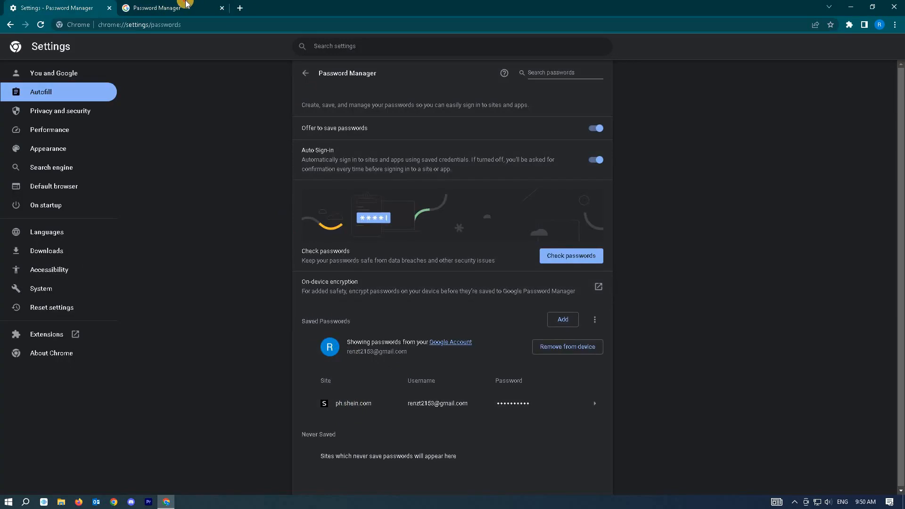
left_click(161, 8)
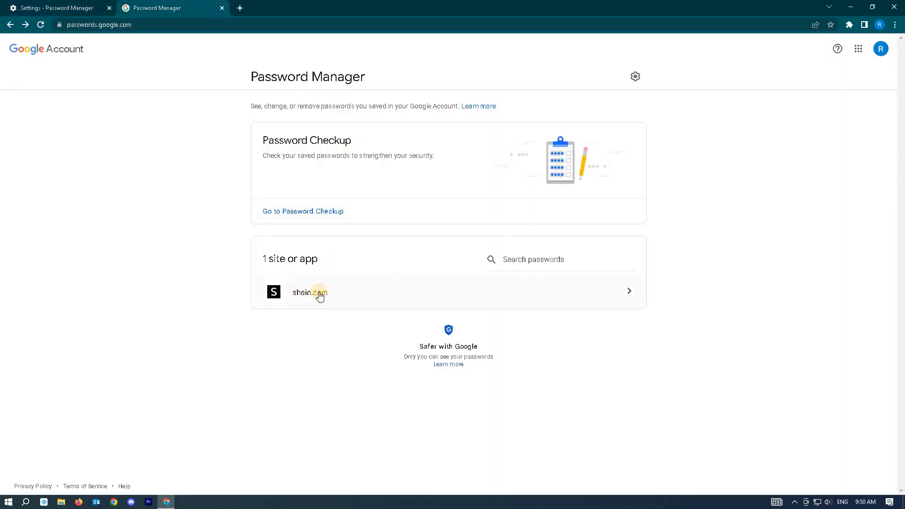
Select the shein.com entry and begin the account identity verification
left_click(319, 292)
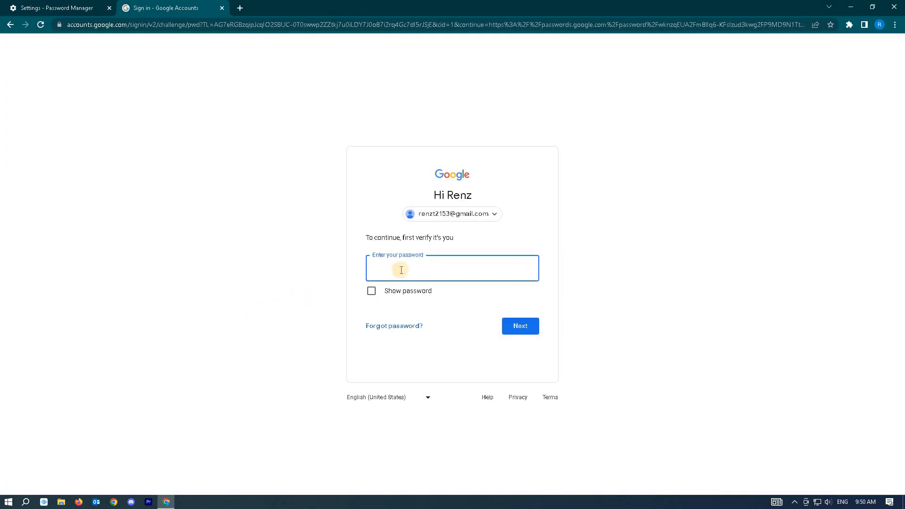
left_click(520, 325)
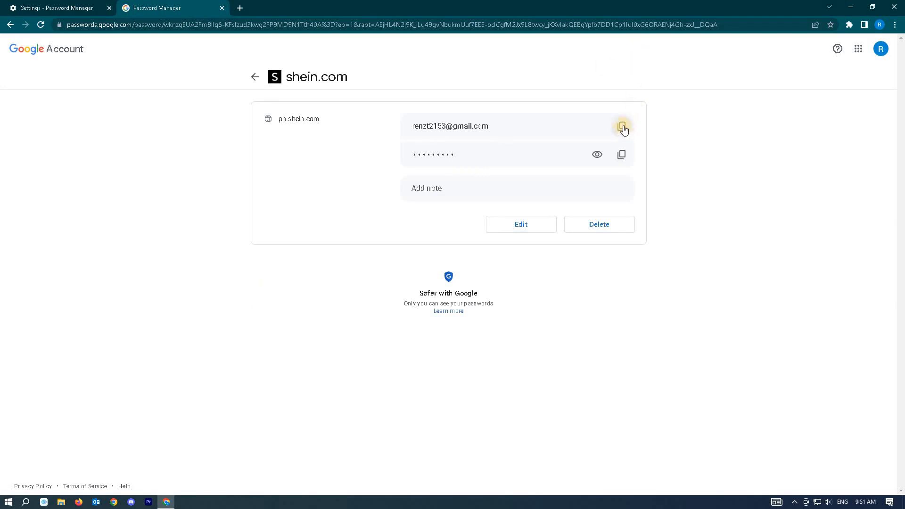
mouse_move(597, 155)
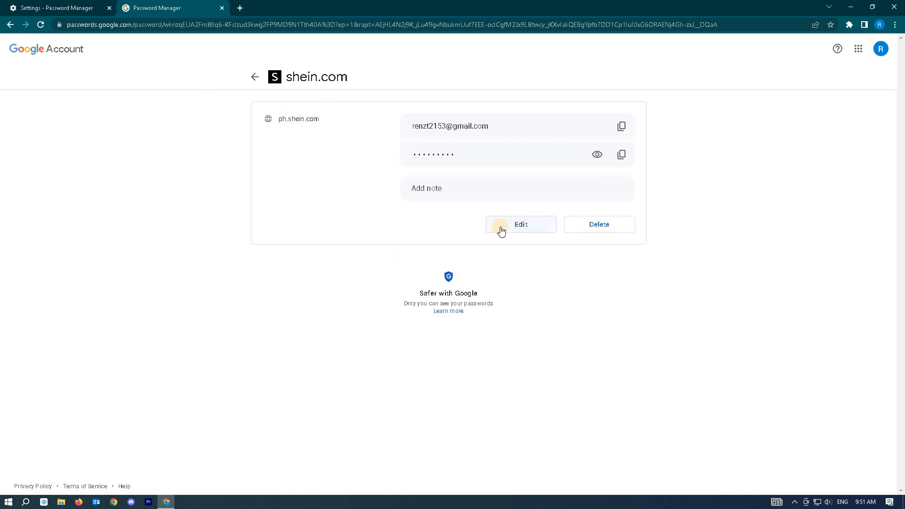
mouse_move(582, 229)
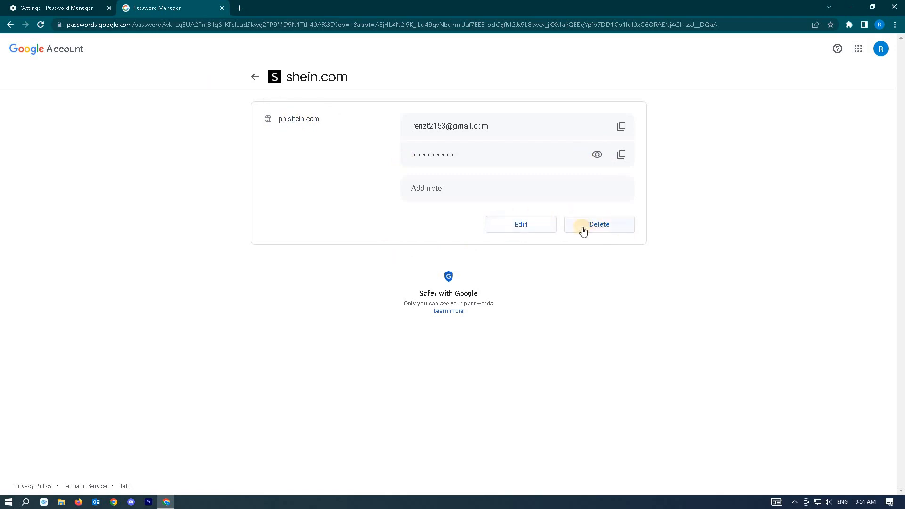
Delete the shein.com password, confirm, and verify Chrome lists no saved passwords
left_click(600, 224)
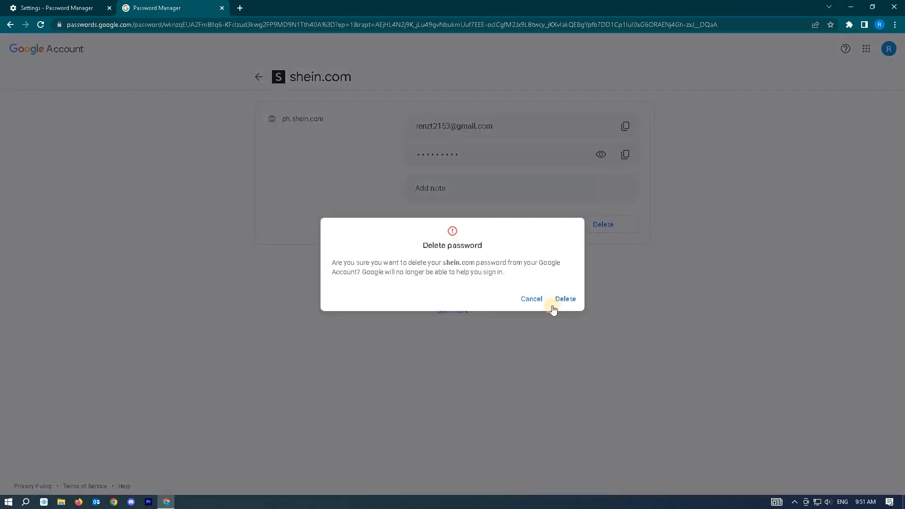
left_click(531, 299)
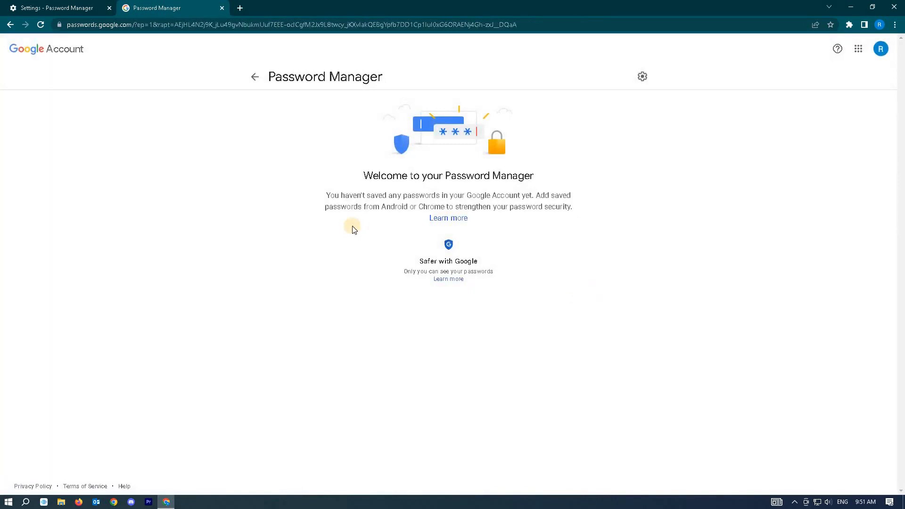
left_click(56, 9)
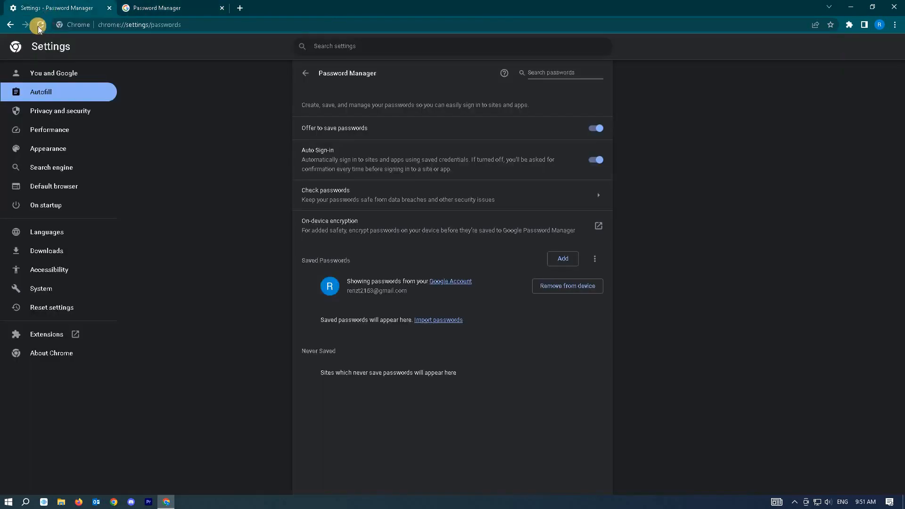